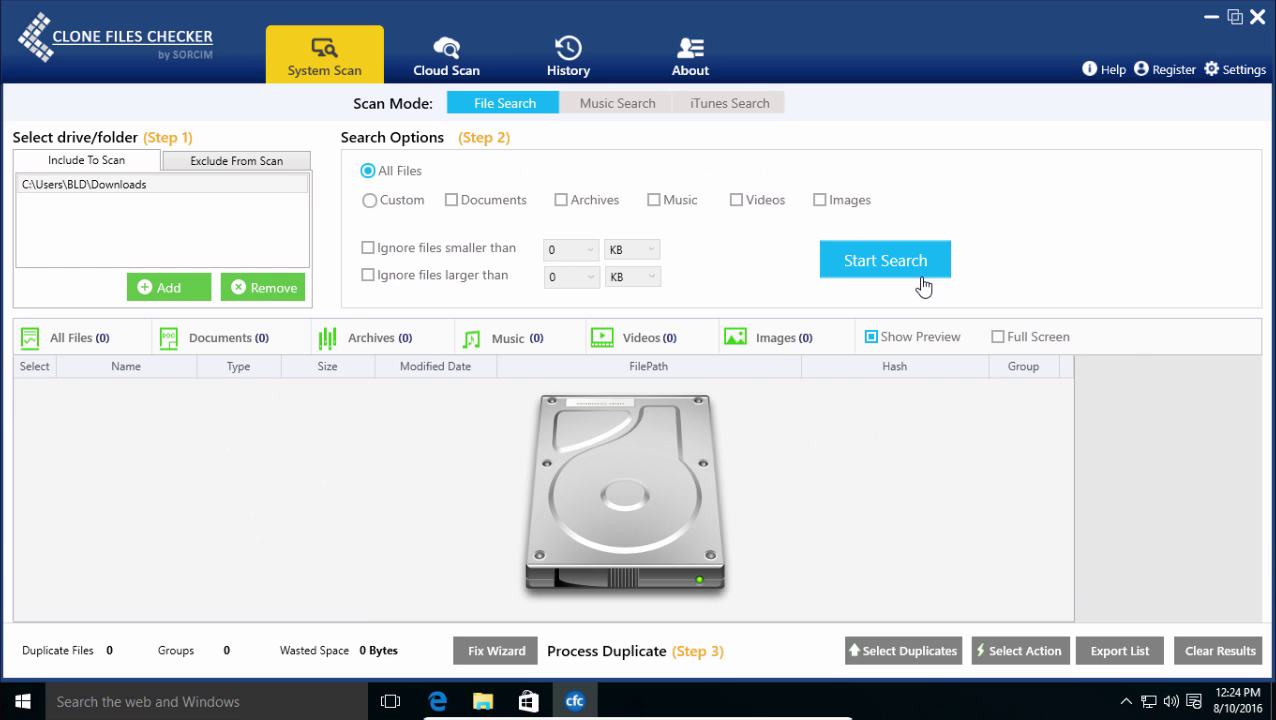
Step: Run the duplicate search on Downloads, reporting 3 duplicates occupying 6.082 MB
{"action": "left_click", "coordinate": [884, 260]}
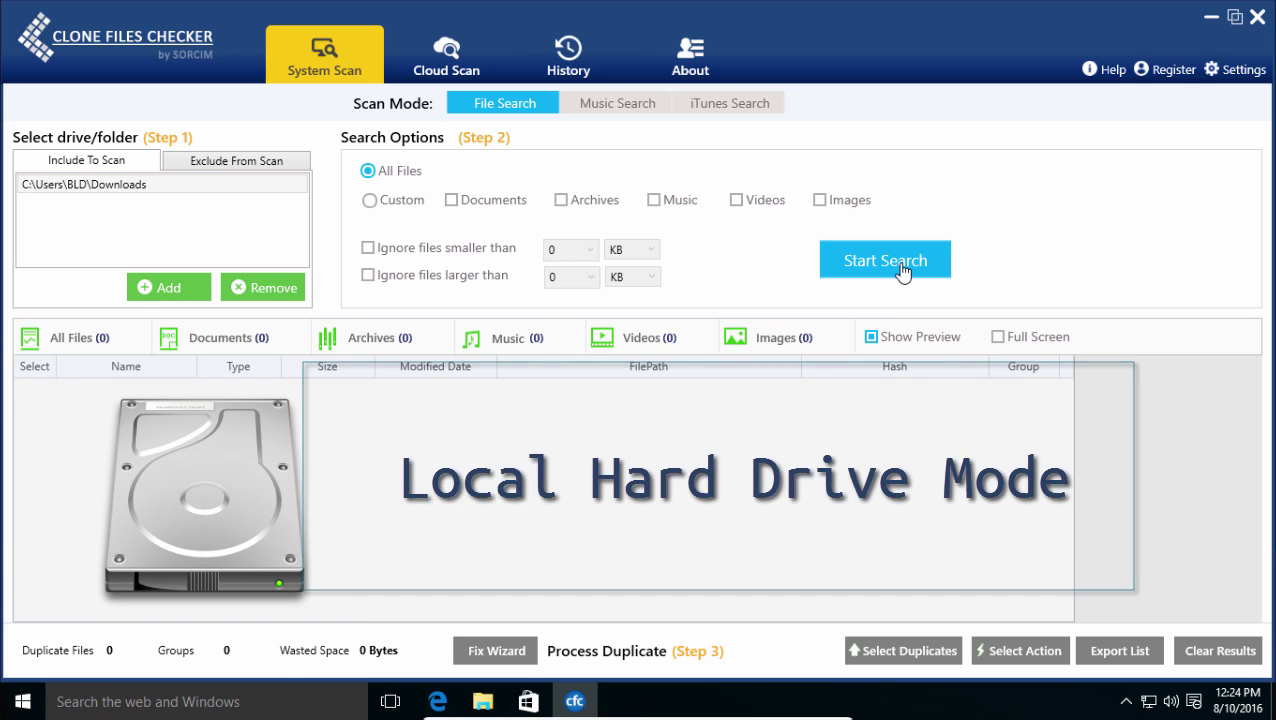
{"action": "left_click", "coordinate": [884, 260]}
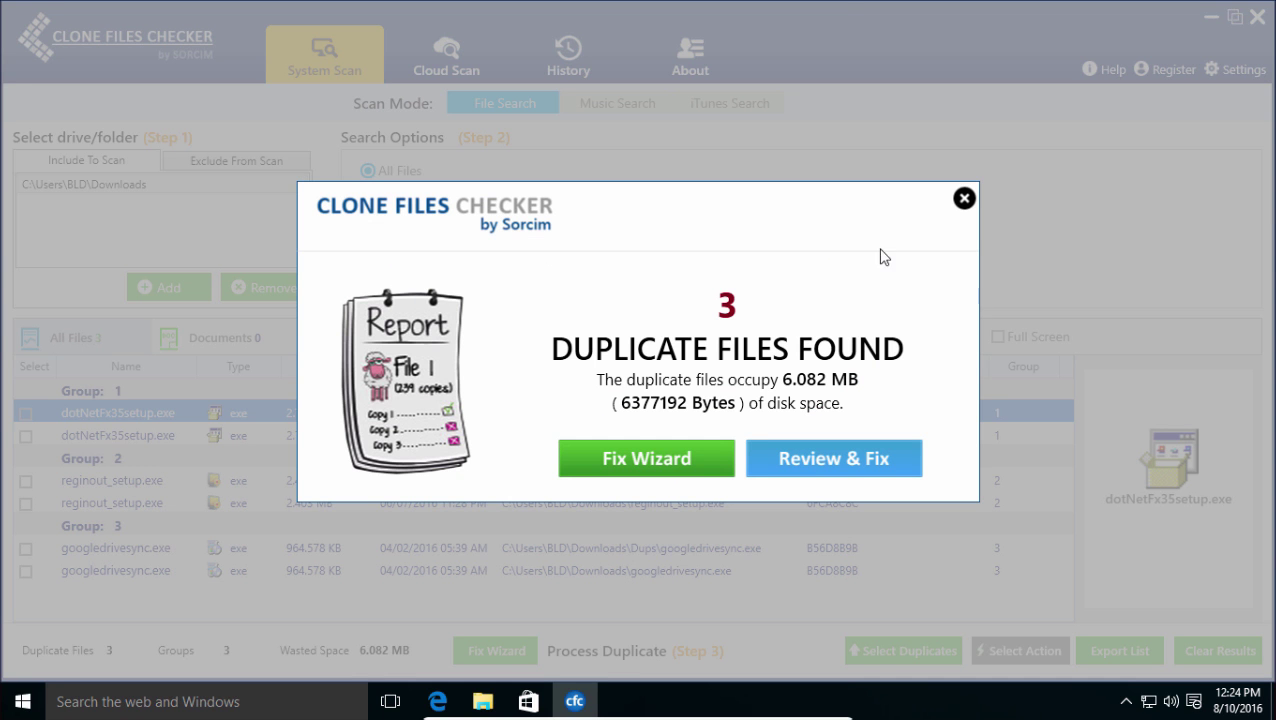
Step: Dismiss the summary and switch to Music Search with iTunes Search mode
{"action": "left_click", "coordinate": [614, 102]}
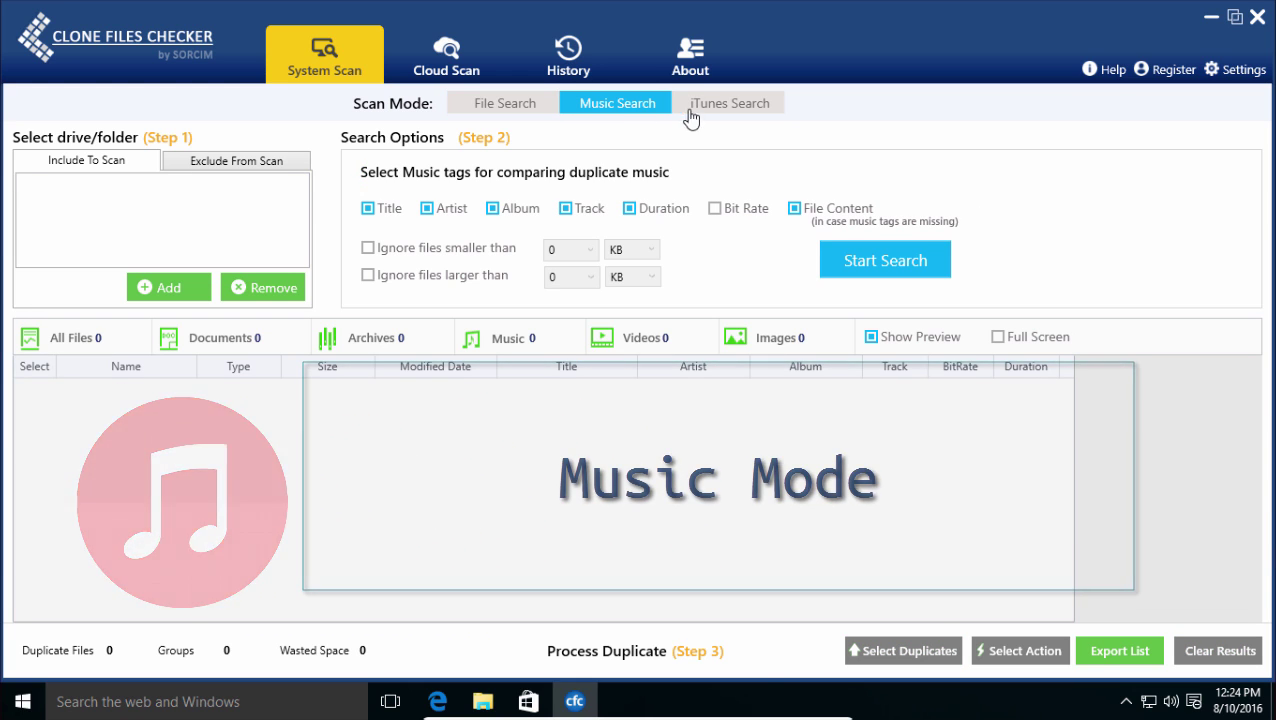
{"action": "left_click", "coordinate": [728, 102]}
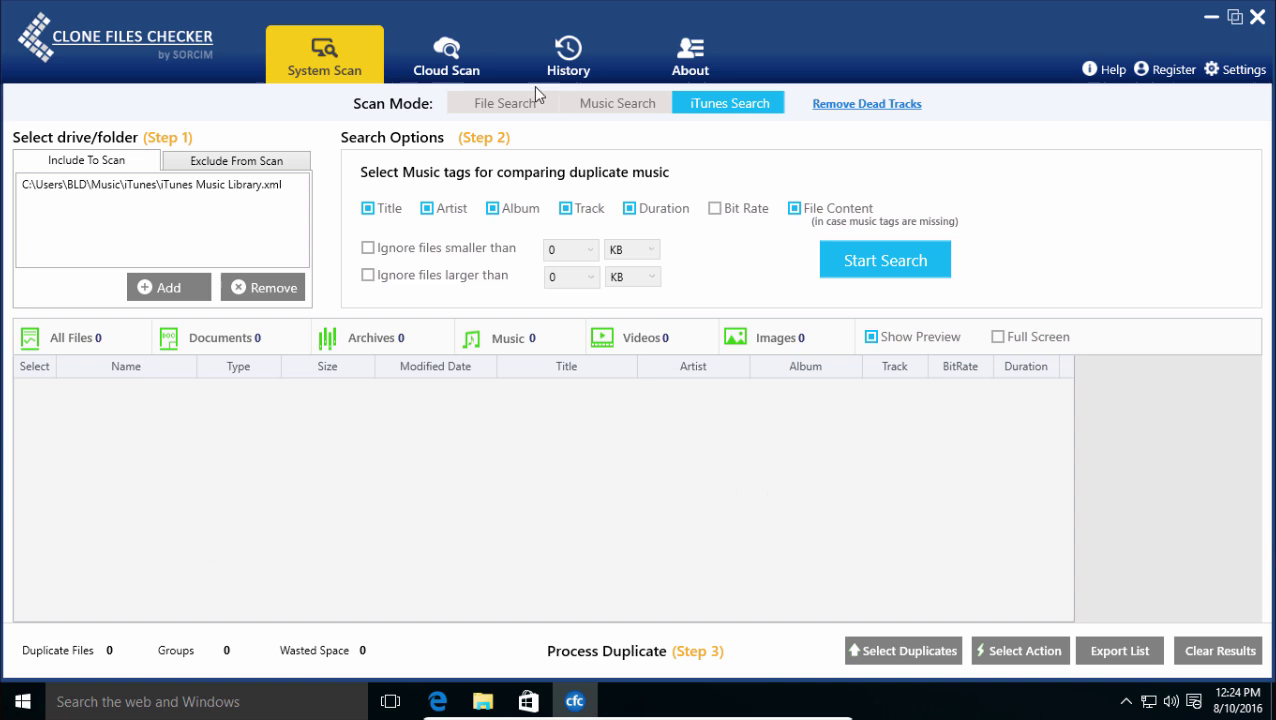
Step: Switch to Cloud Scan and load Google Drive for duplicate scanning
{"action": "left_click", "coordinate": [446, 54]}
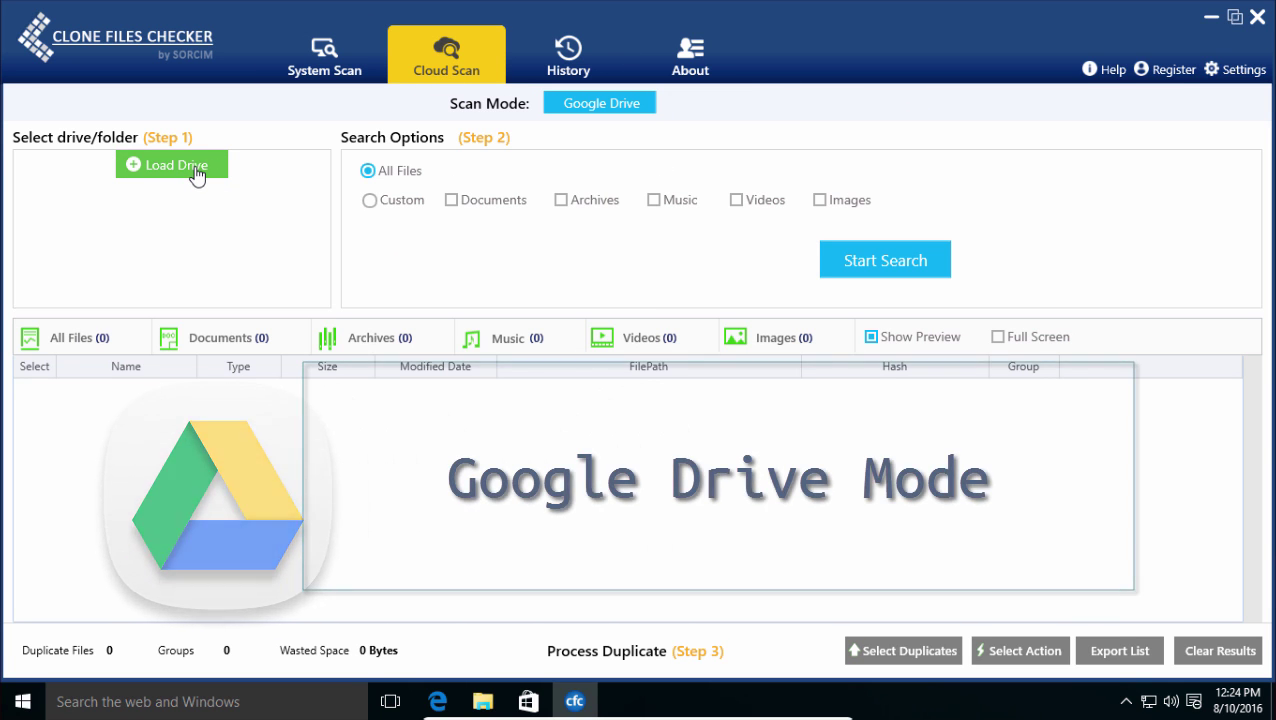
{"action": "left_click", "coordinate": [172, 164]}
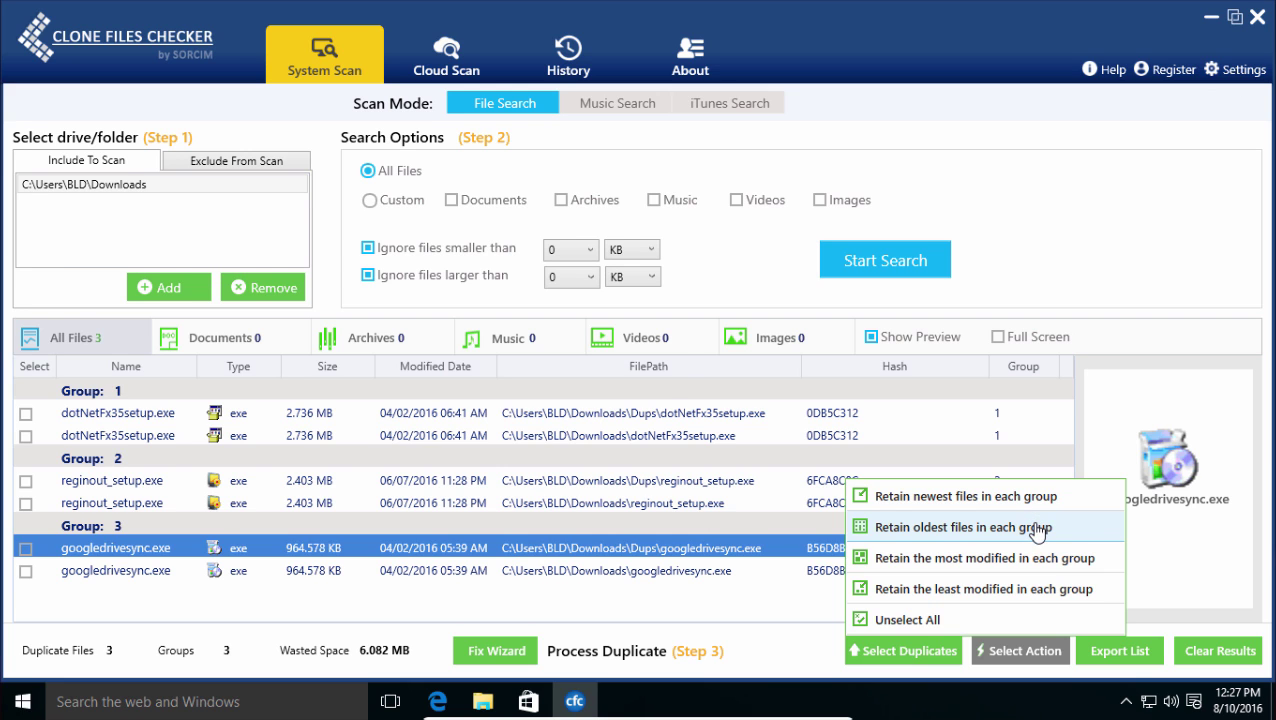
Step: Retain the oldest file per group, then continue with Create Backup ticked to delete the rest
{"action": "left_click", "coordinate": [964, 526]}
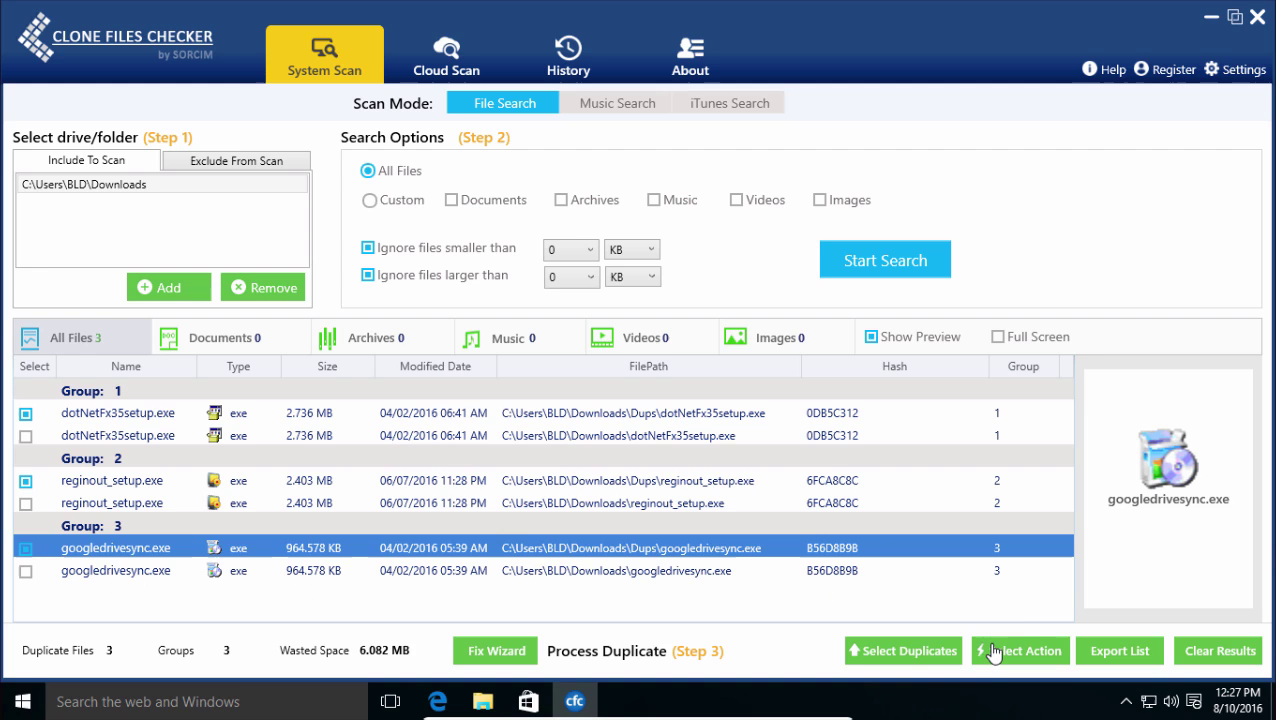
{"action": "left_click", "coordinate": [1020, 650]}
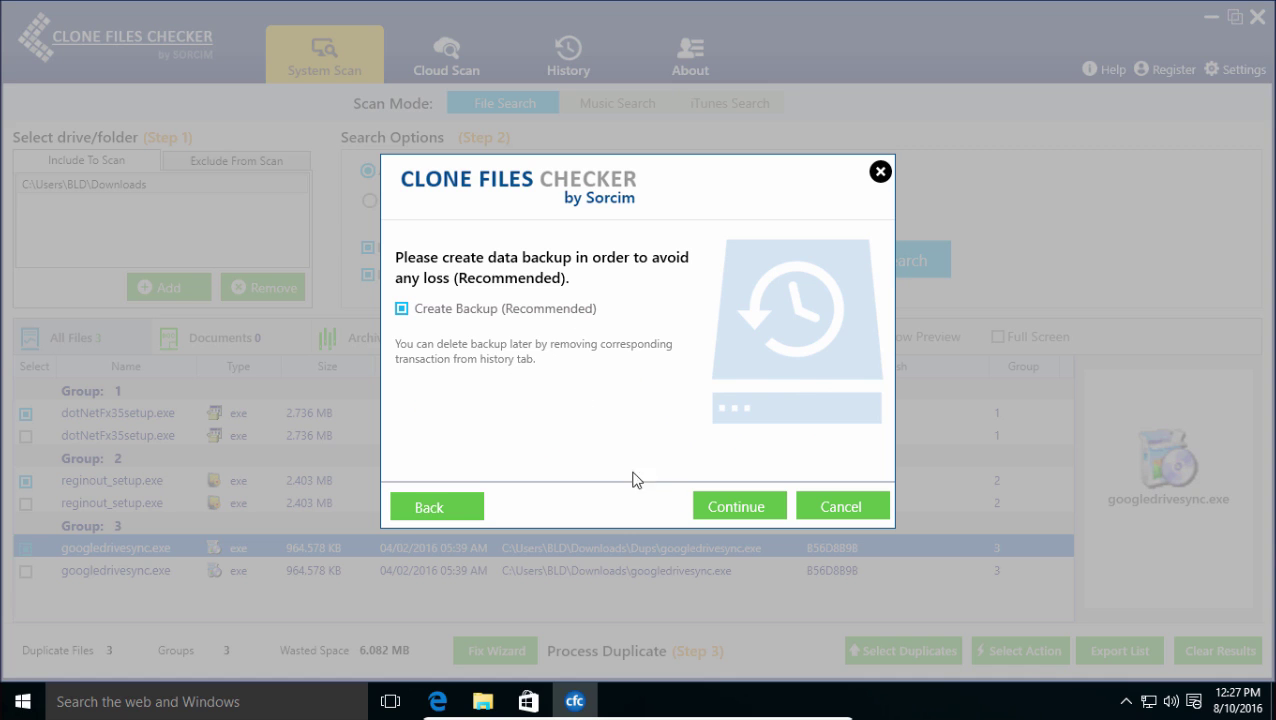
{"action": "mouse_move", "coordinate": [696, 470]}
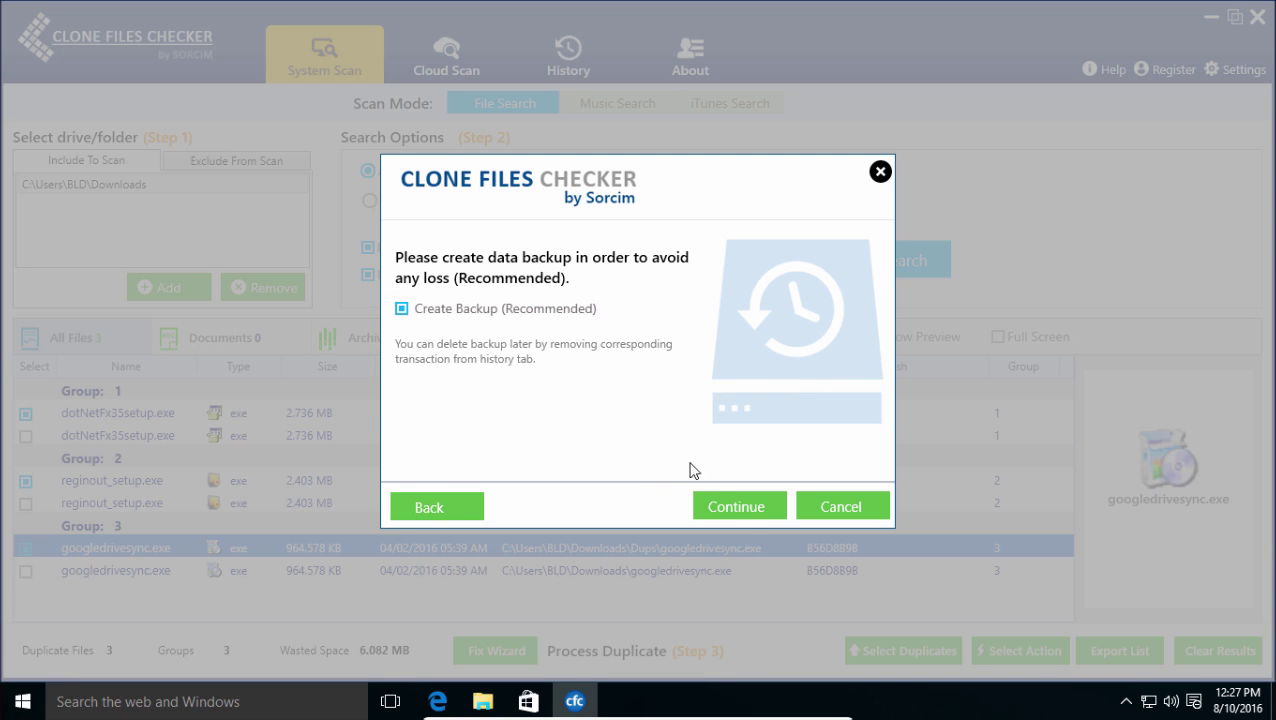
{"action": "left_click", "coordinate": [738, 506]}
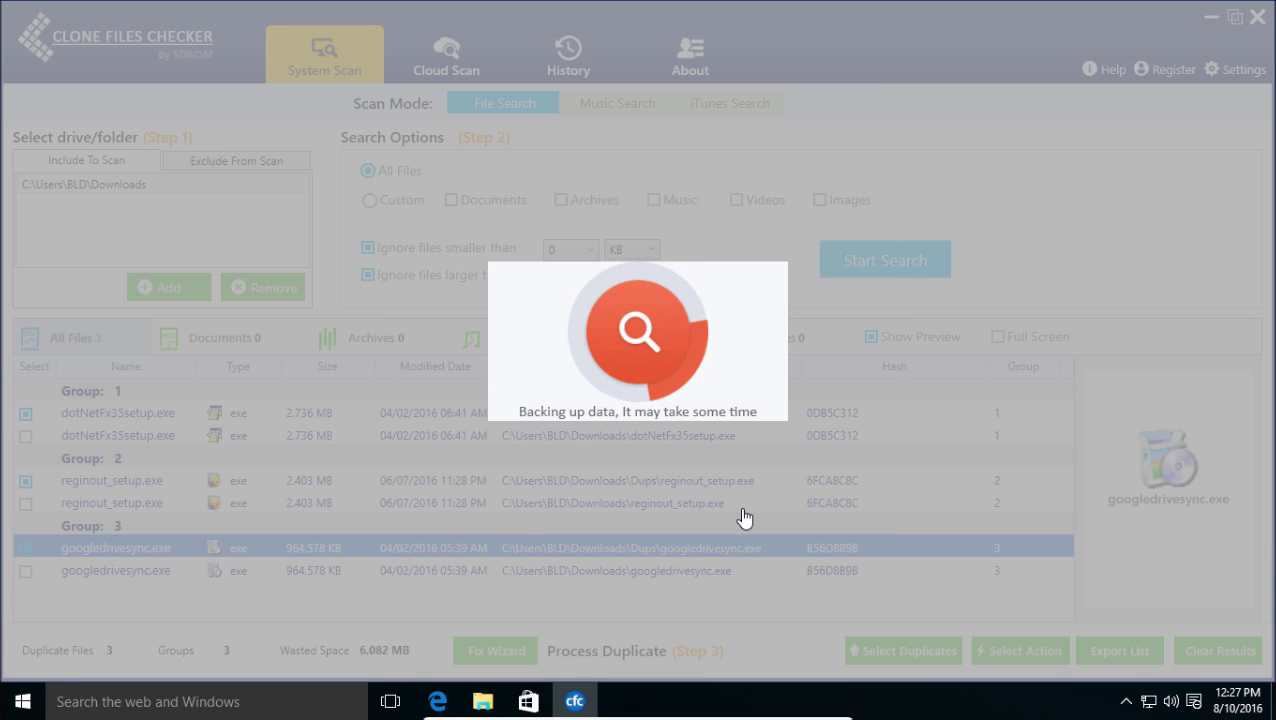